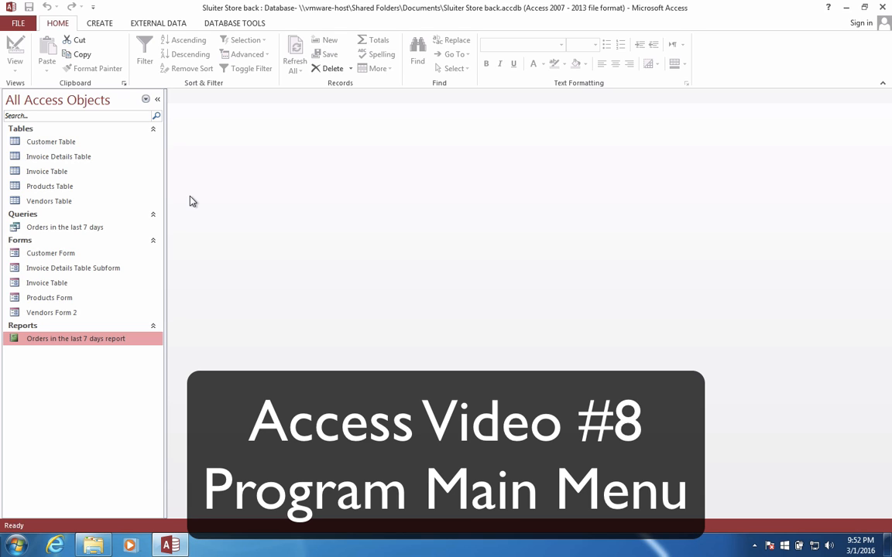
mouse_move(122, 164)
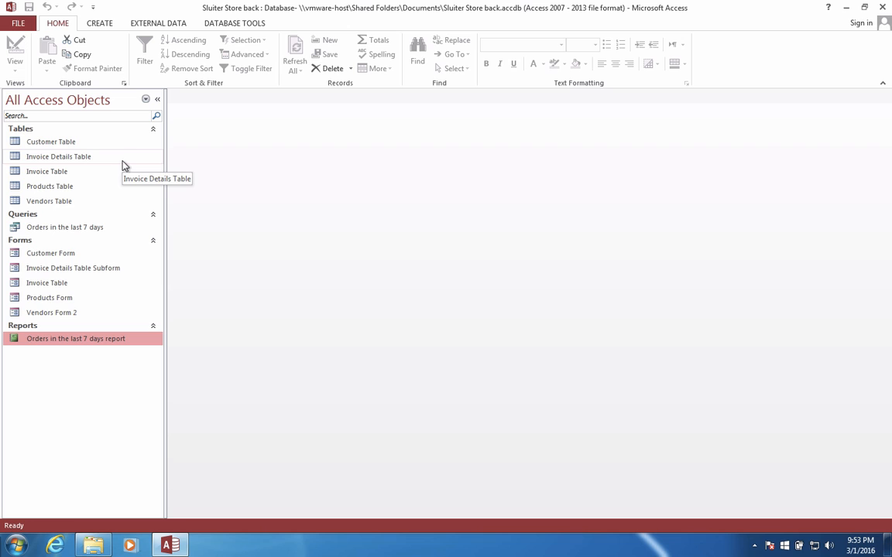
mouse_move(80, 221)
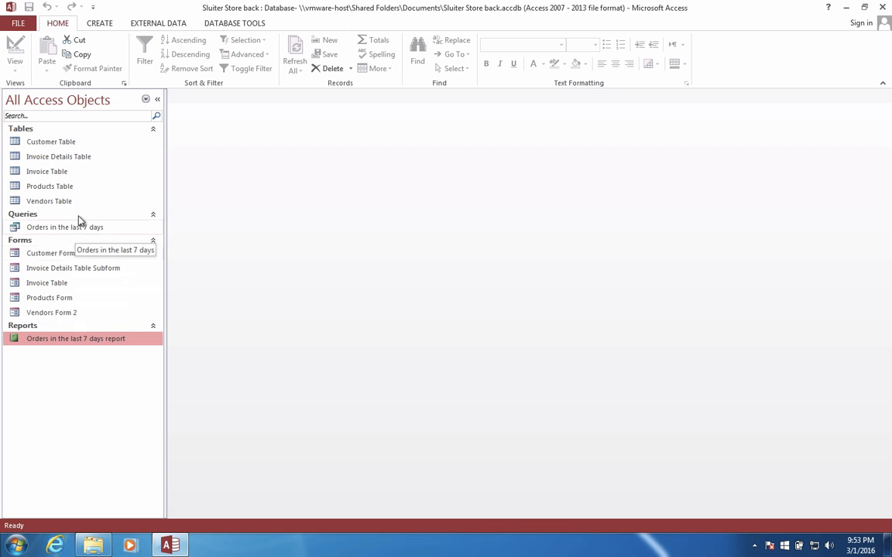
mouse_move(85, 300)
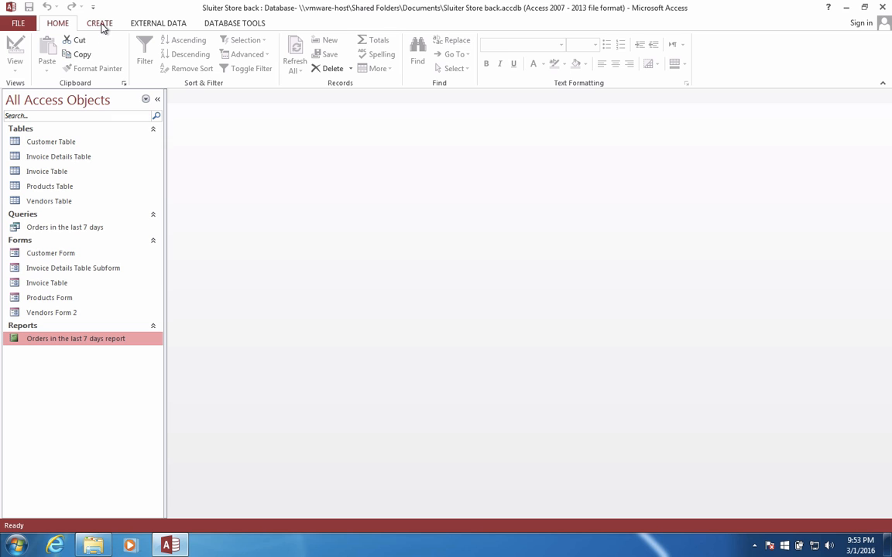
Step: Show the navigation form layout gallery from the Create ribbon's Forms group
click(100, 23)
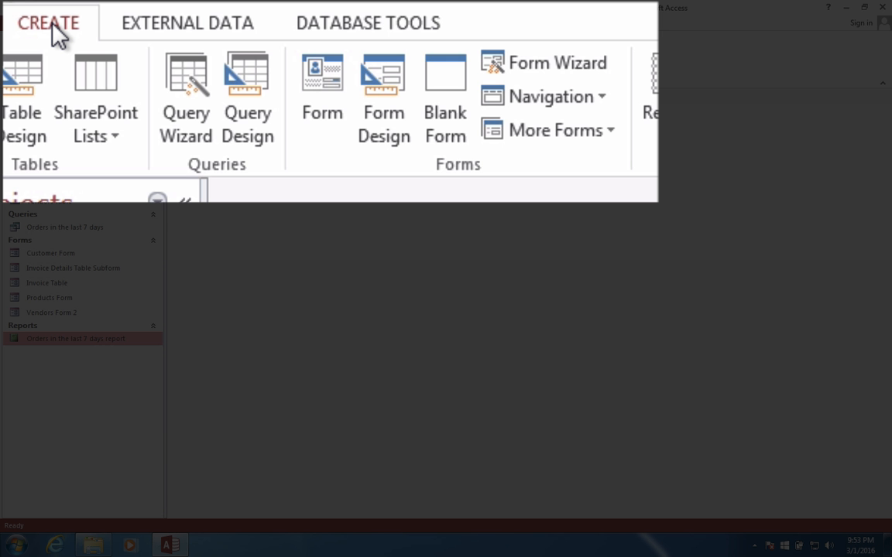
mouse_move(86, 48)
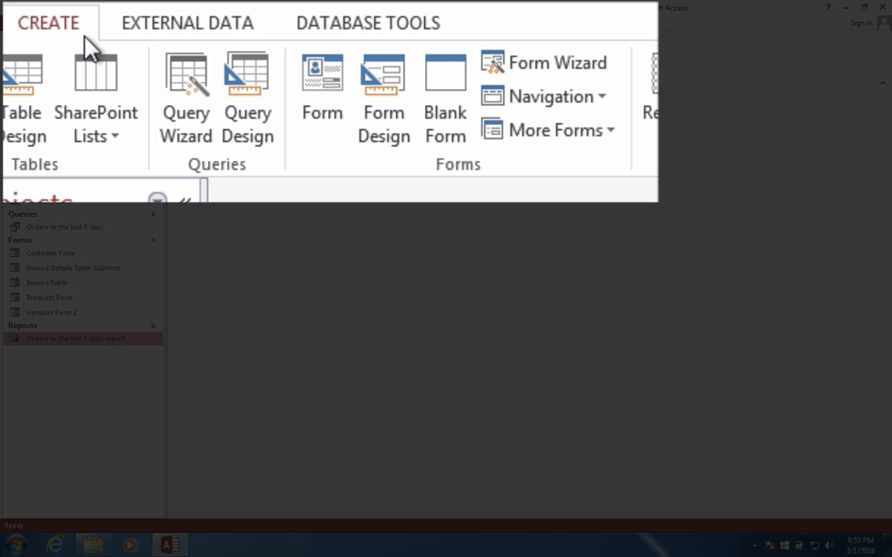
click(554, 96)
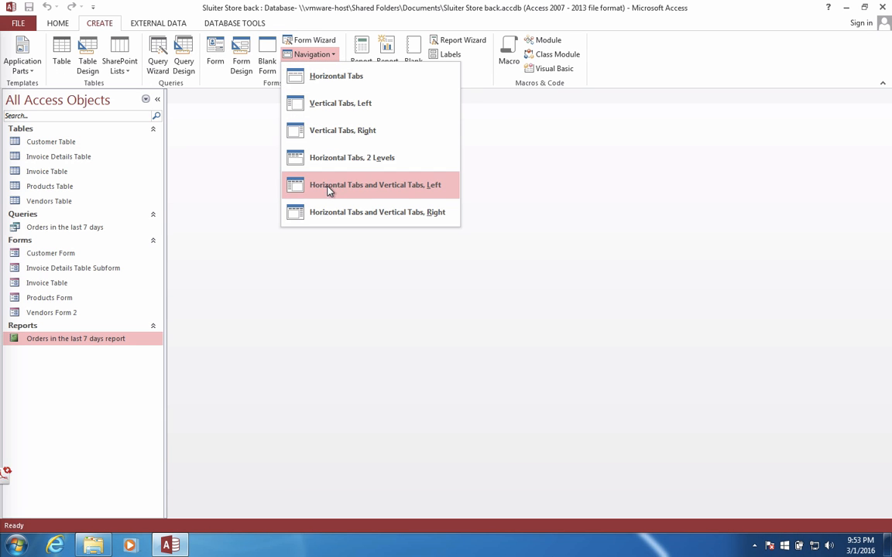
mouse_move(341, 102)
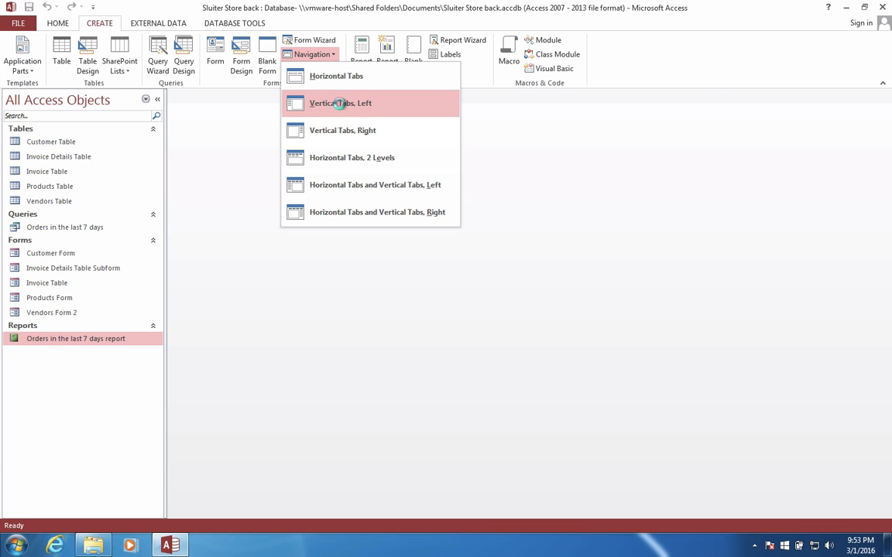
Step: Create a Vertical Tabs, Left navigation form and add Customer Form, Products Form and Vendors Form 2 as tabs
click(340, 102)
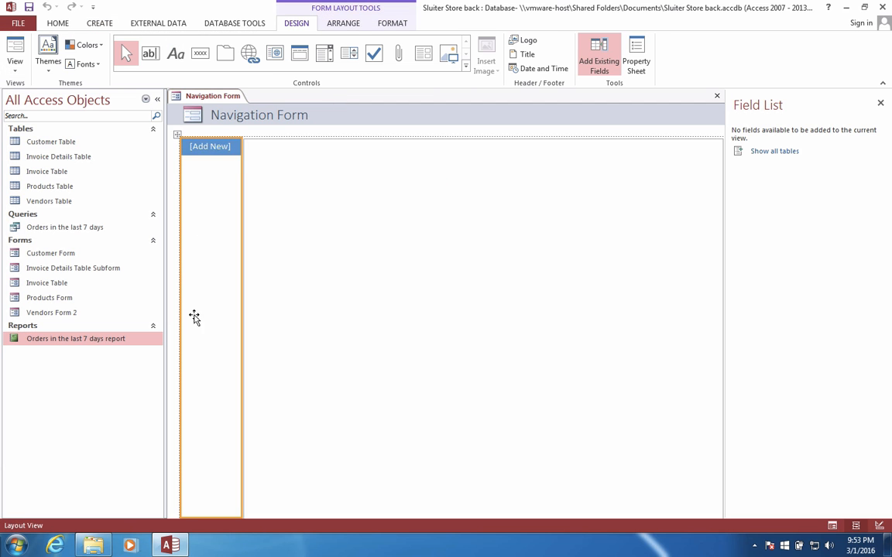
mouse_move(343, 149)
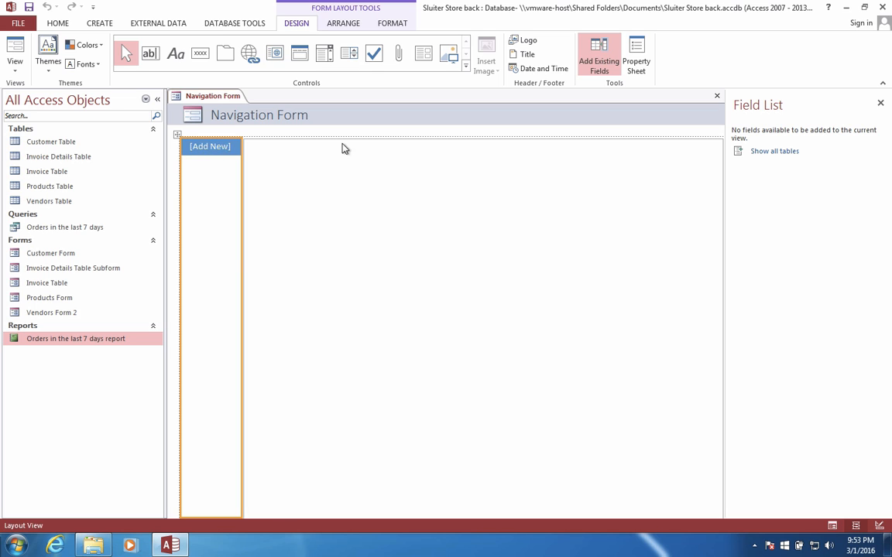
mouse_move(441, 210)
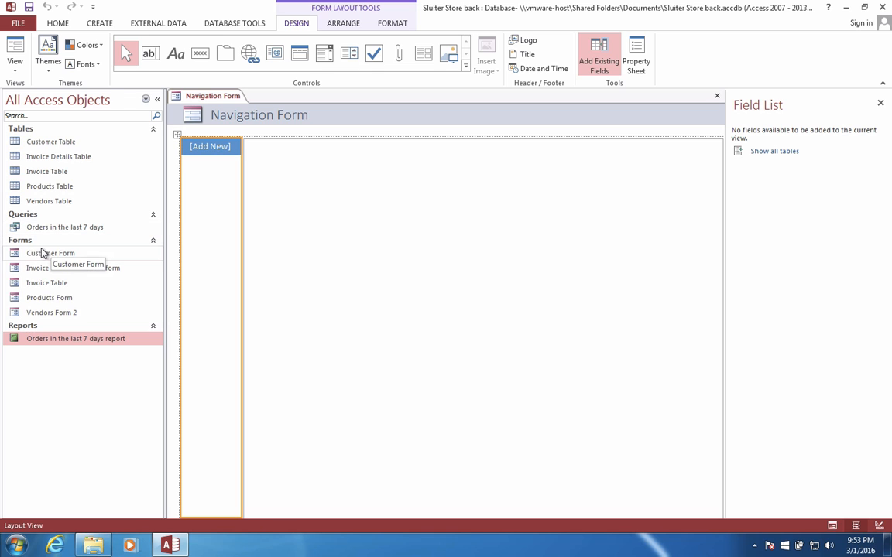
mouse_move(34, 257)
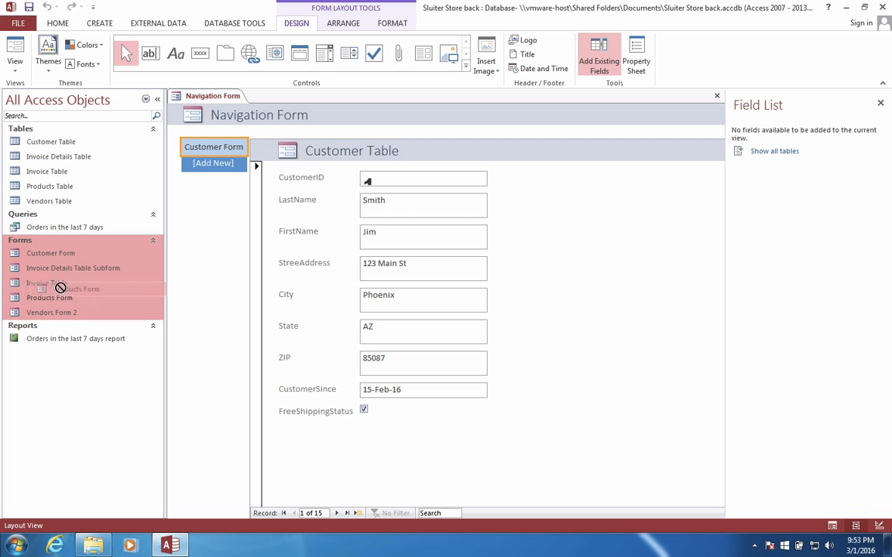
click(214, 164)
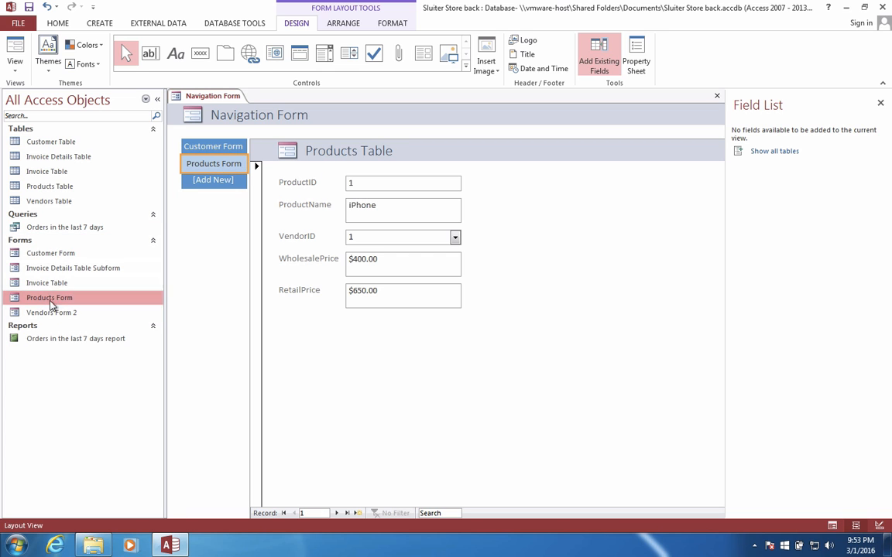
click(52, 312)
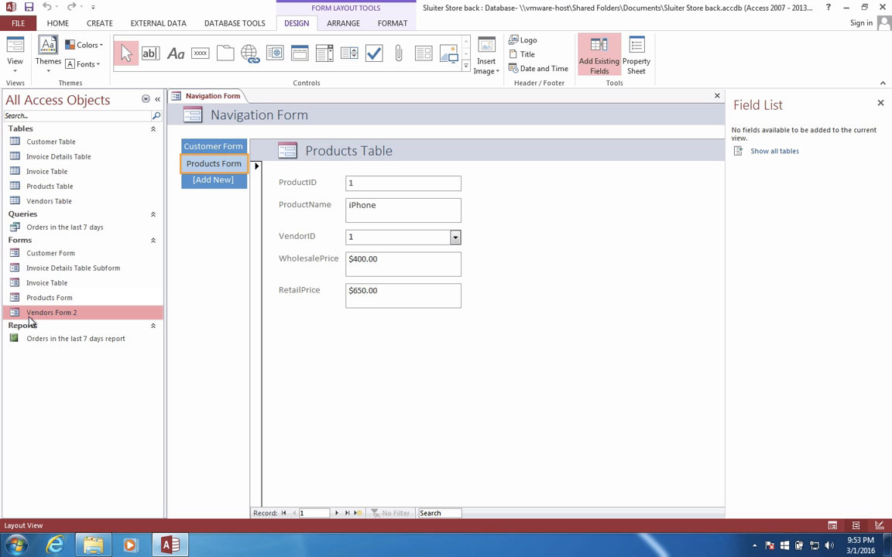
click(213, 180)
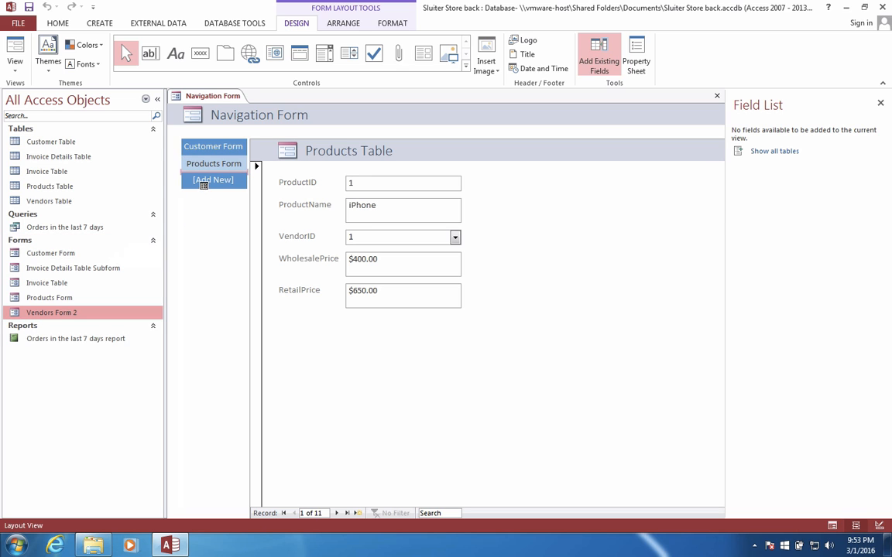
click(213, 179)
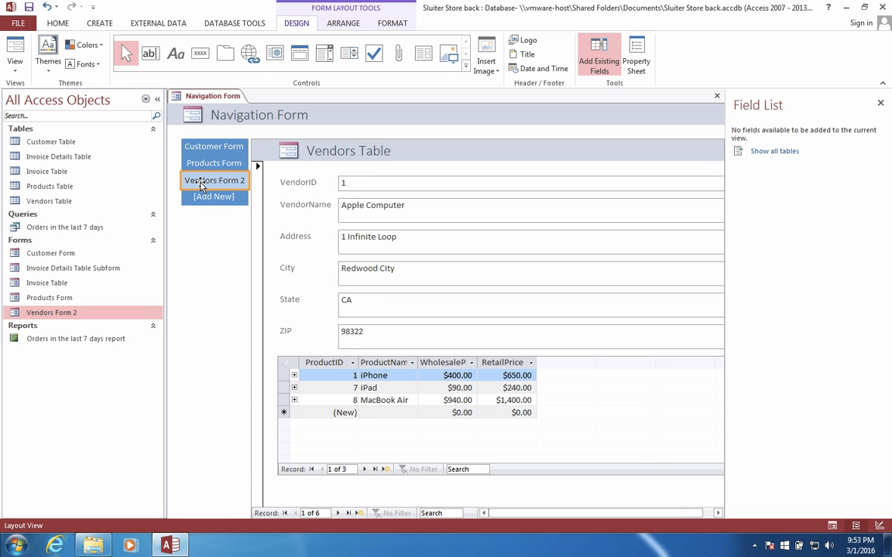
mouse_move(77, 275)
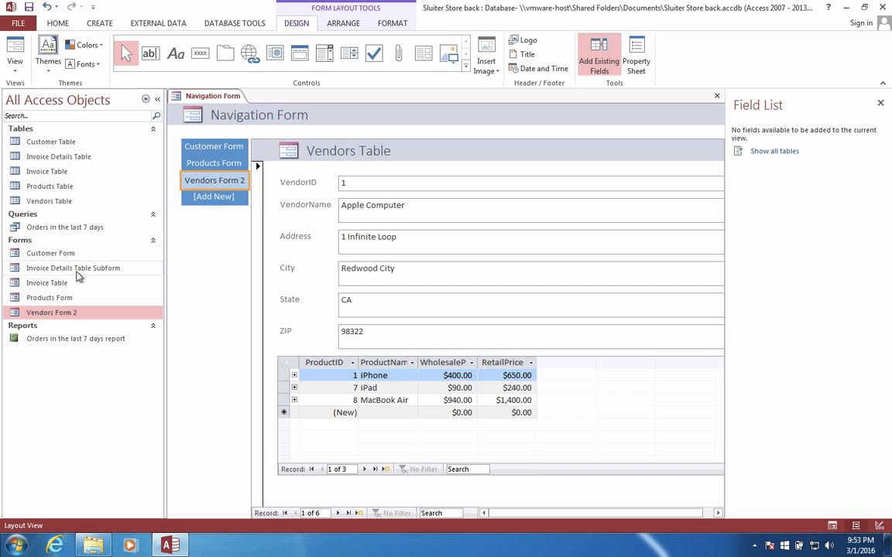
click(46, 281)
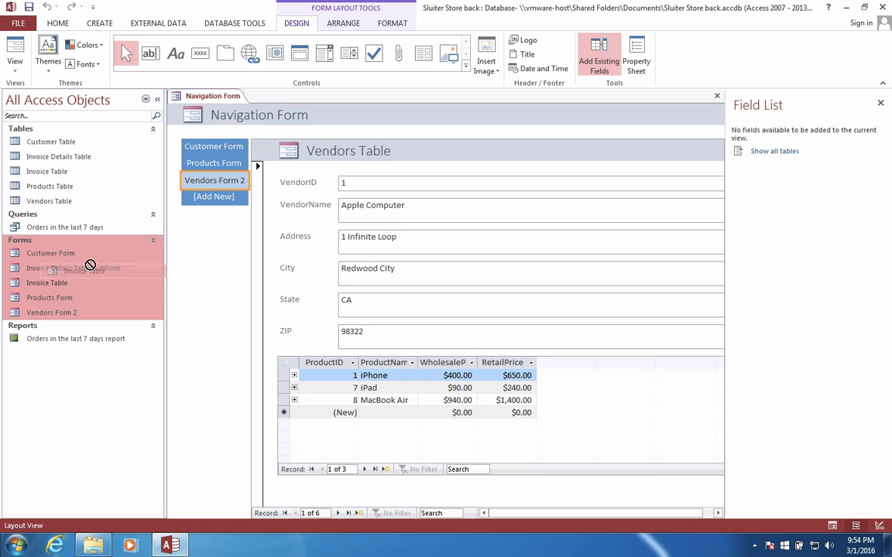
Step: Add Invoice Table and the Orders in the last 7 days report as the fourth and fifth tabs
click(214, 197)
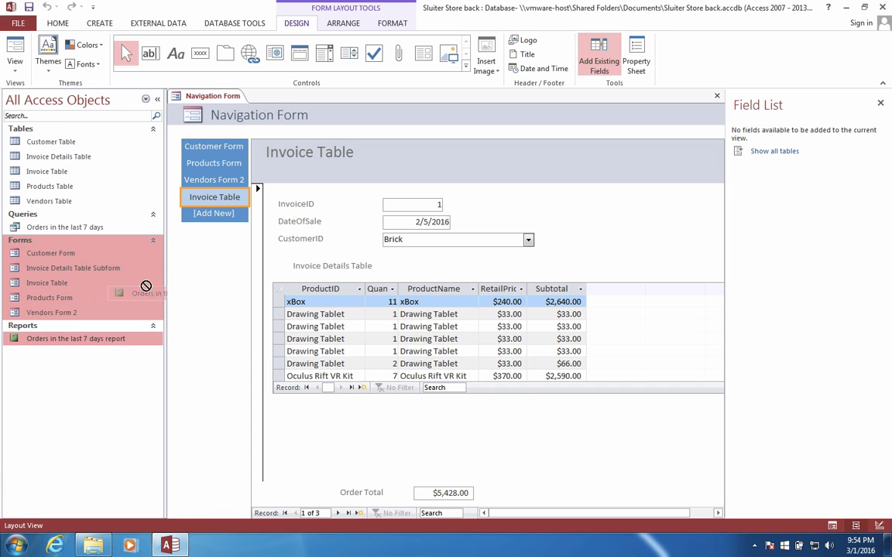
click(241, 214)
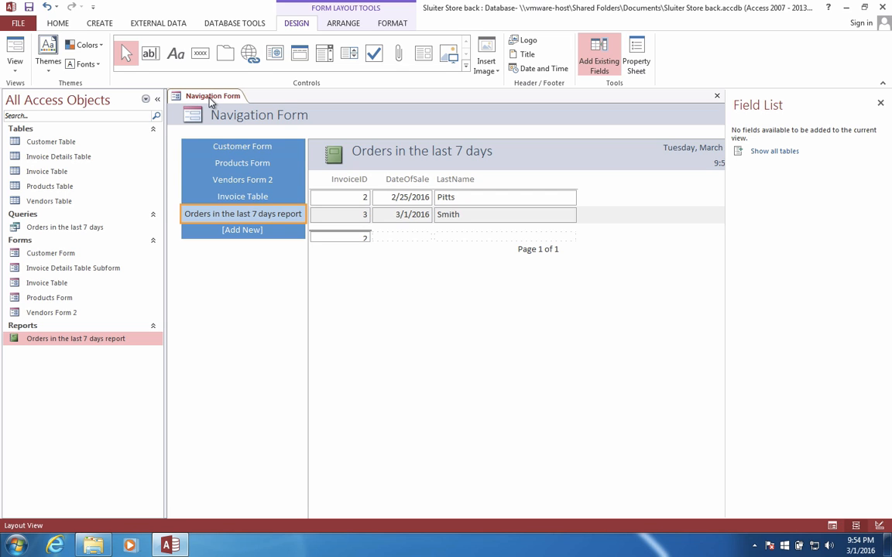
Step: Switch to Form View and check the Products, Vendors, Invoice and Orders tabs show their content
right_click(213, 96)
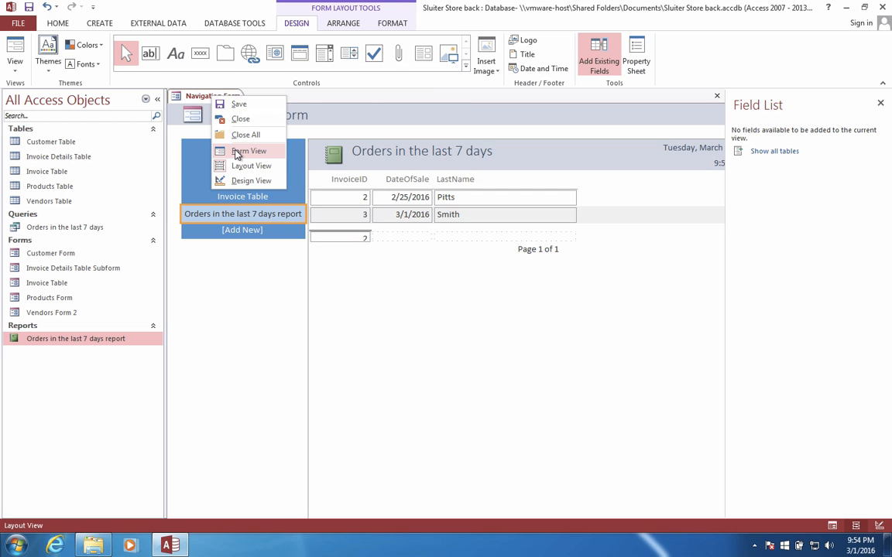
click(248, 152)
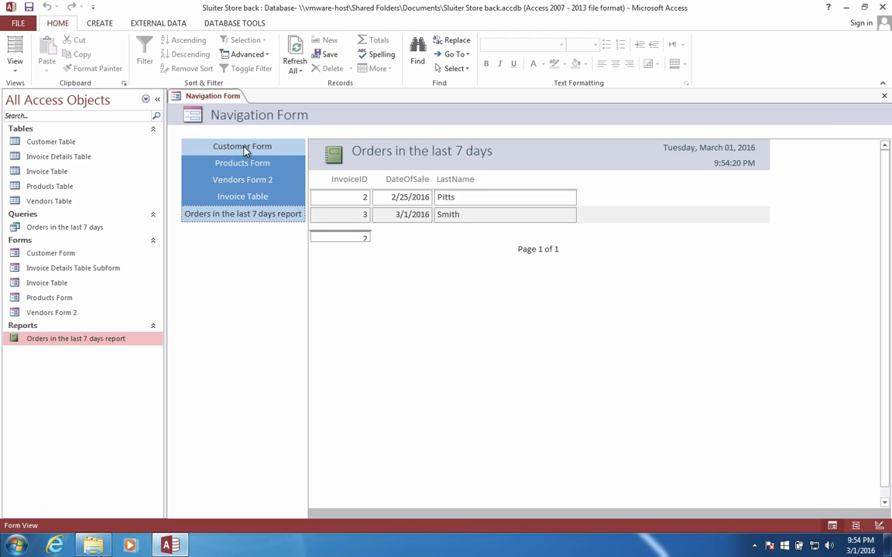
click(242, 164)
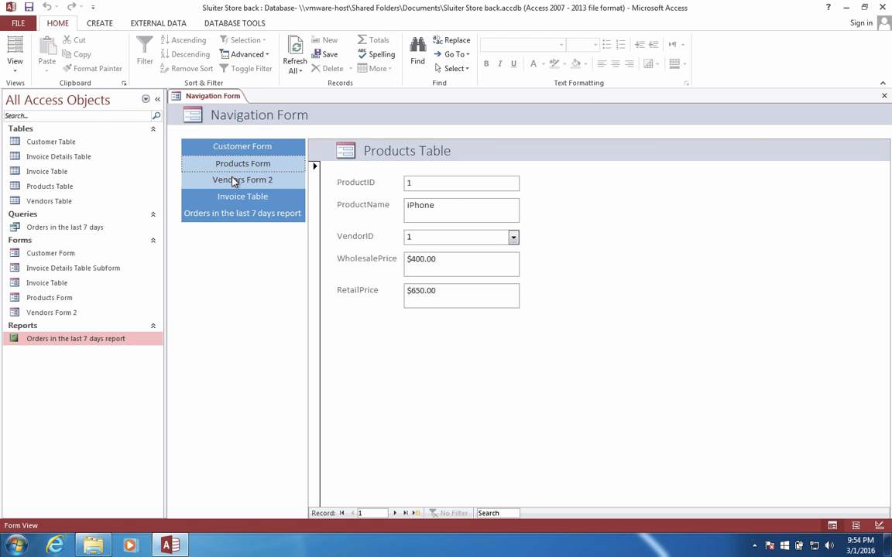
click(242, 180)
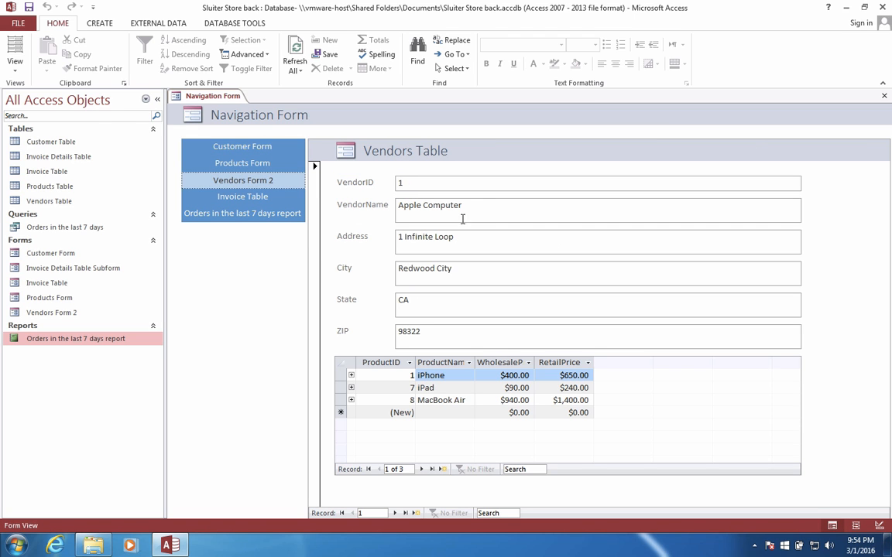
click(241, 197)
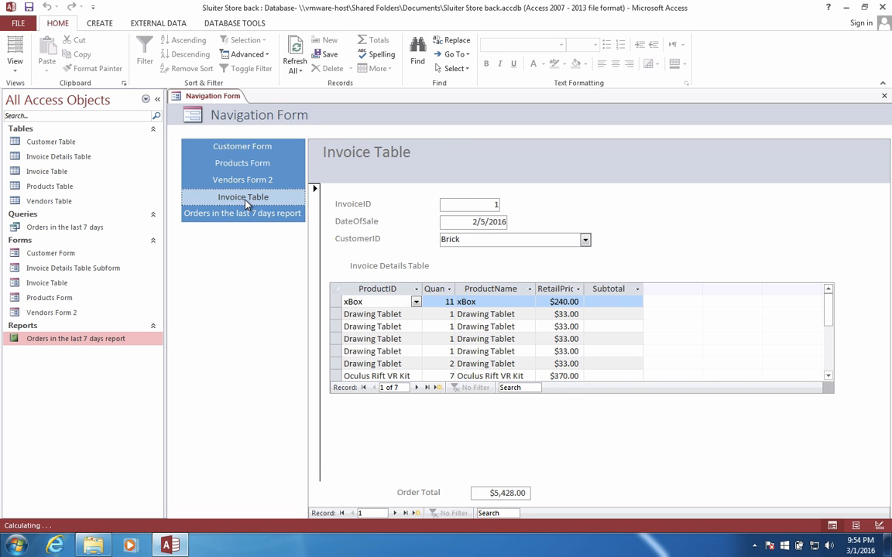
click(241, 213)
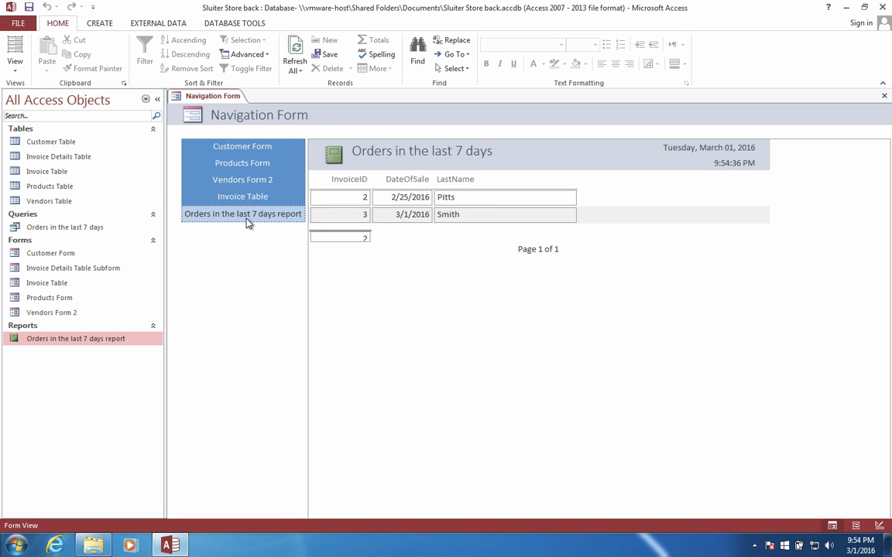
Step: Save the form as Navigation Form and retest the Customer, Vendors and Orders report tabs
click(241, 146)
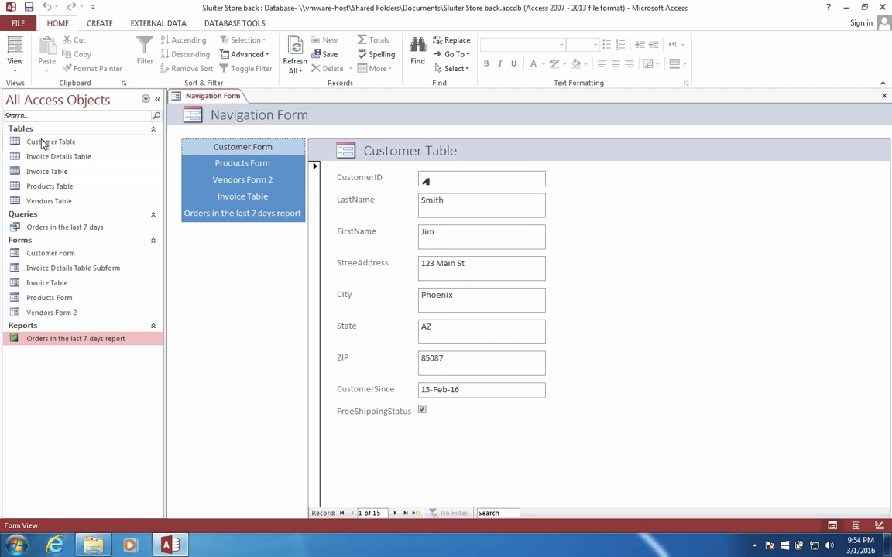
mouse_move(50, 201)
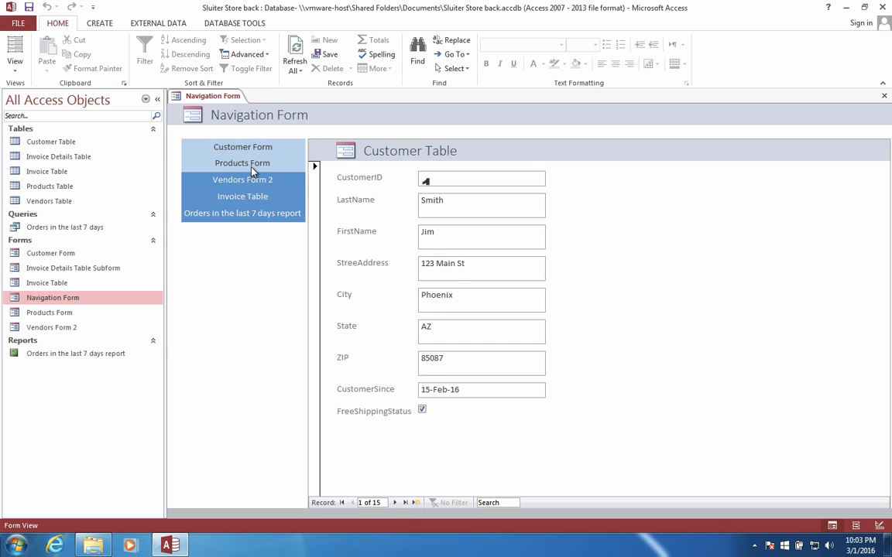
click(242, 195)
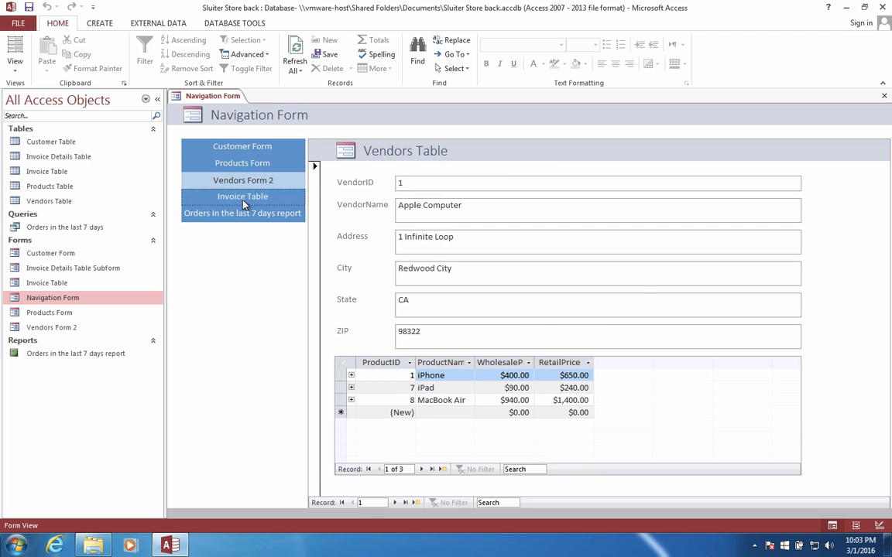
click(241, 214)
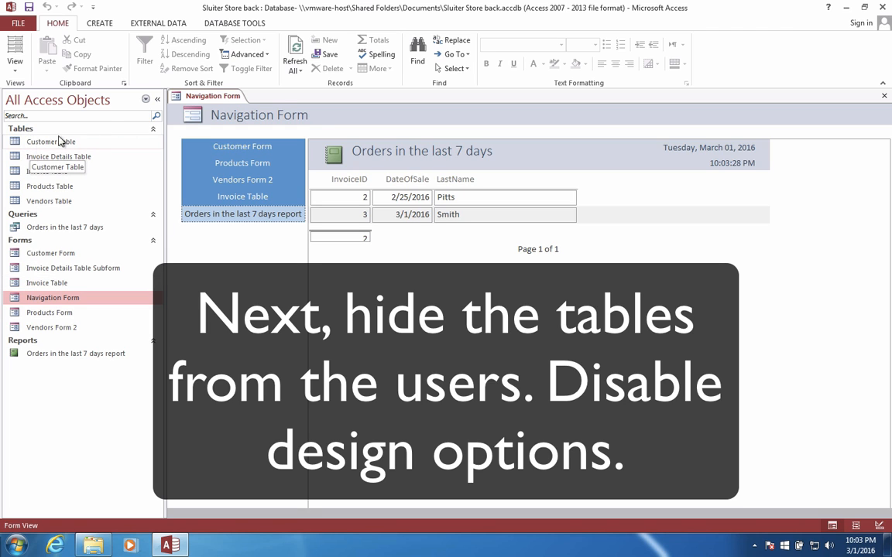
Step: Close the Navigation Form from its document tab
right_click(212, 96)
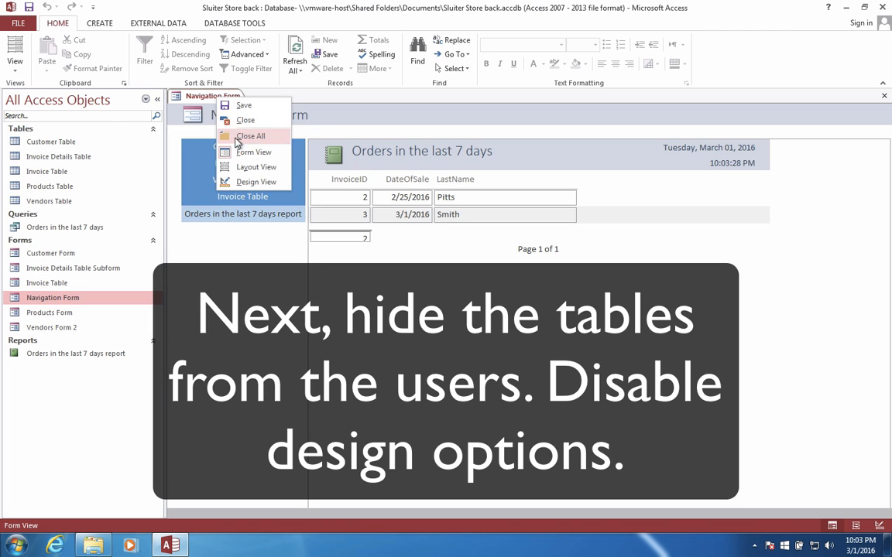
mouse_move(255, 182)
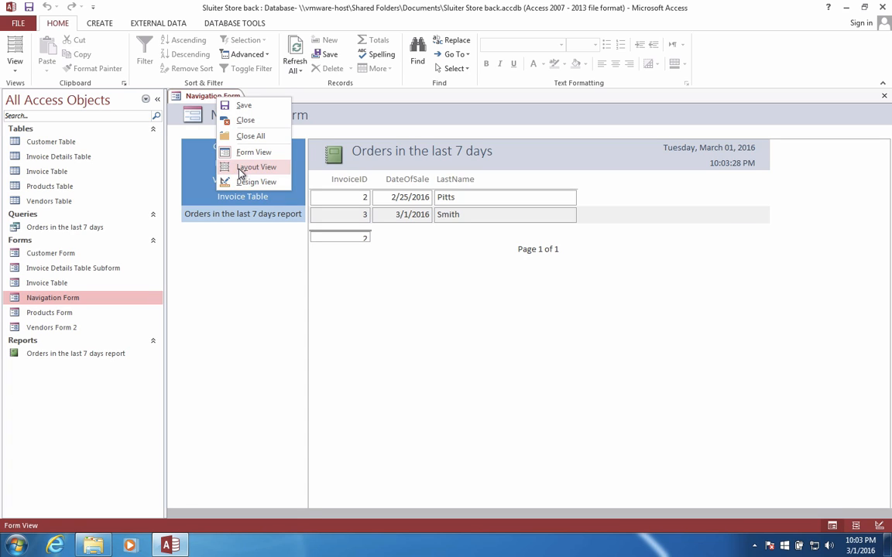
mouse_move(245, 121)
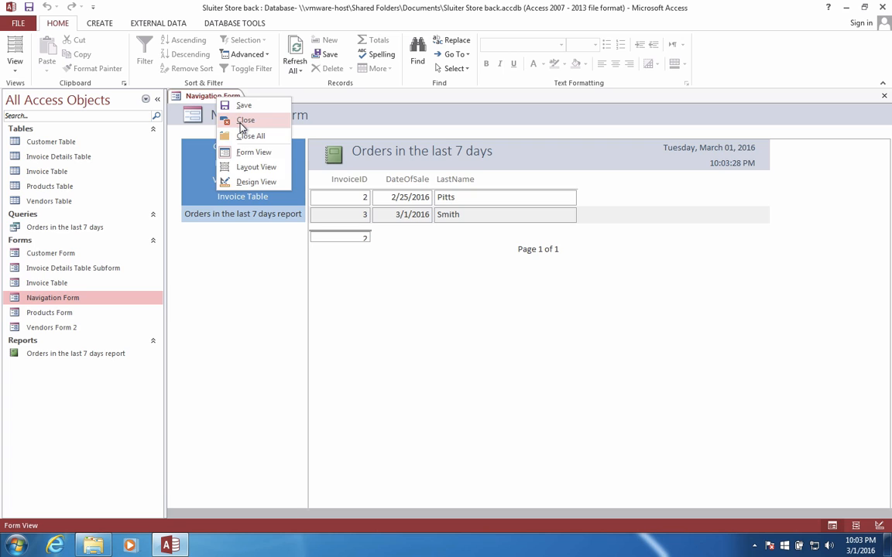
click(245, 121)
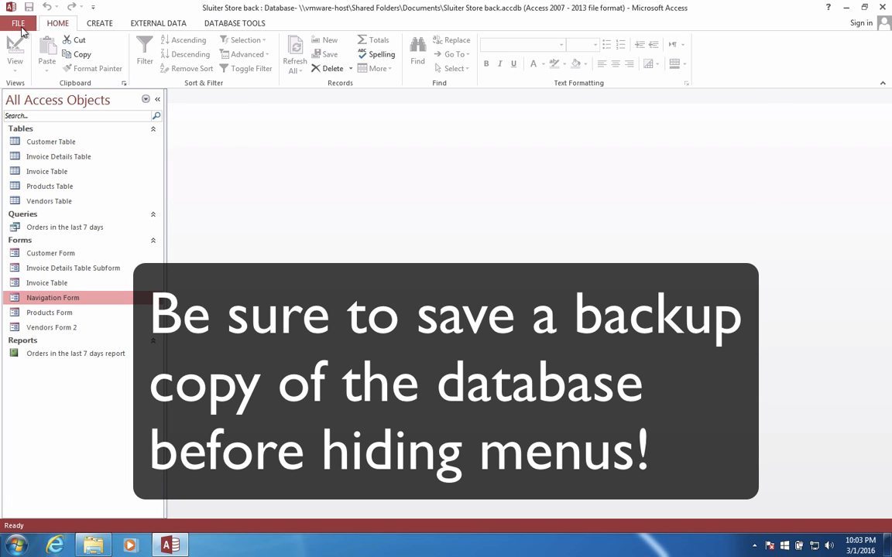
mouse_move(23, 31)
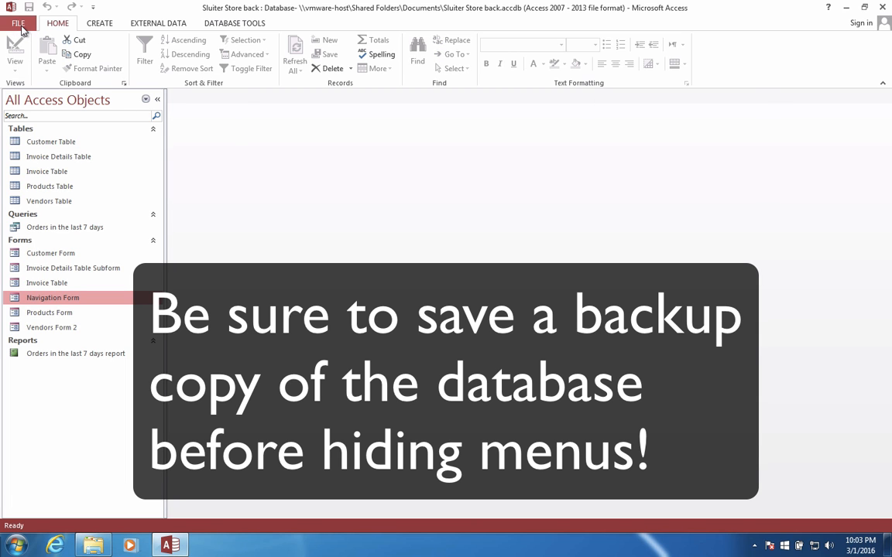
Step: Save the whole database as a backup copy named Sluiter Store back2
click(18, 23)
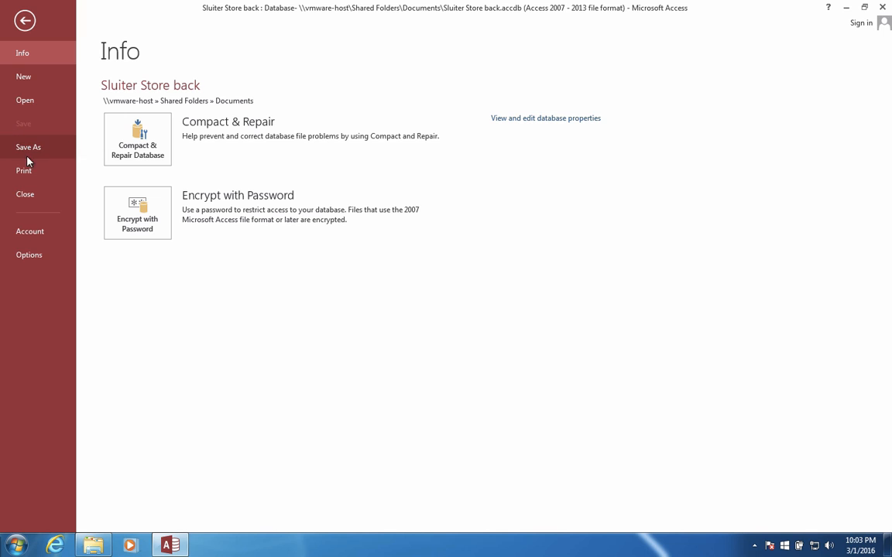
click(28, 147)
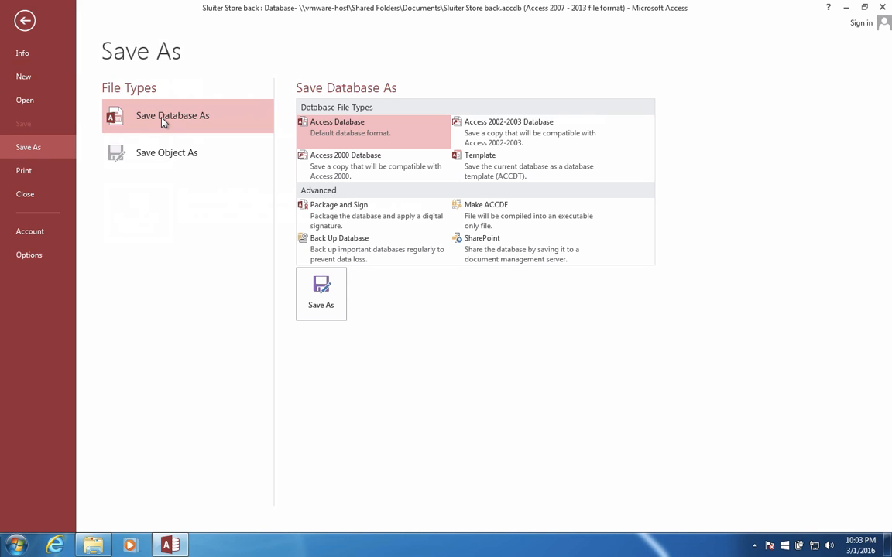
click(320, 294)
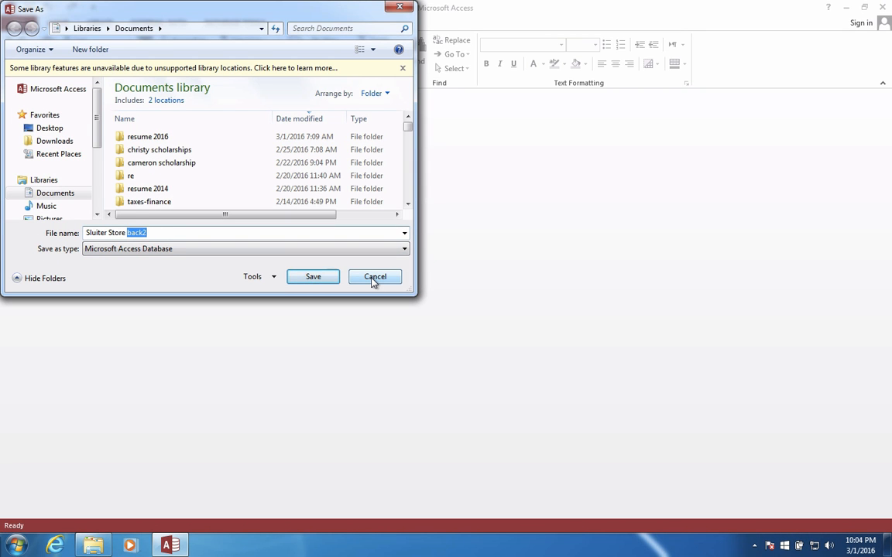
click(313, 275)
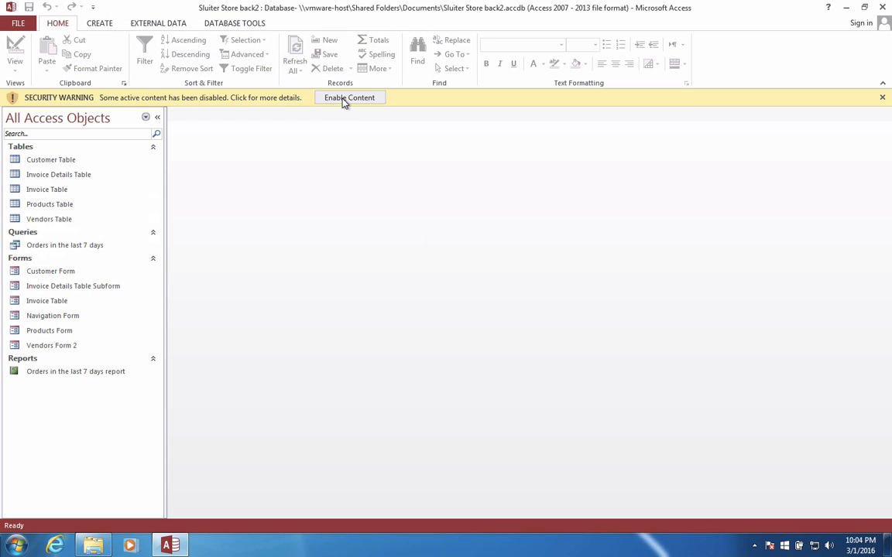
Step: Enable the copy's active content and mark it as a trusted document
click(350, 96)
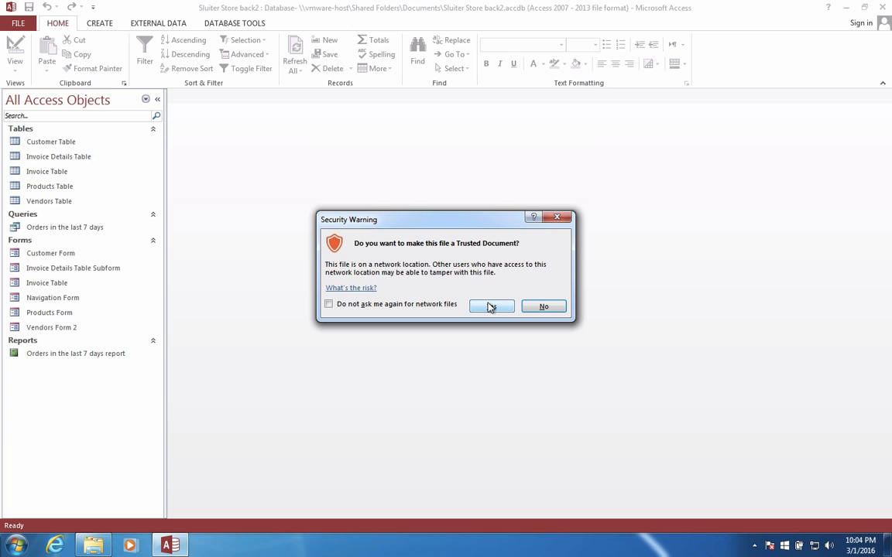
click(492, 306)
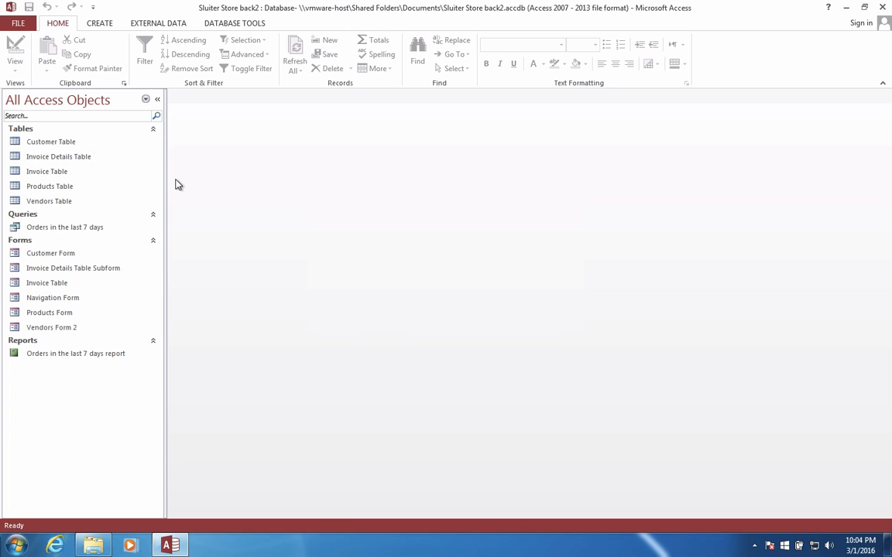
mouse_move(52, 297)
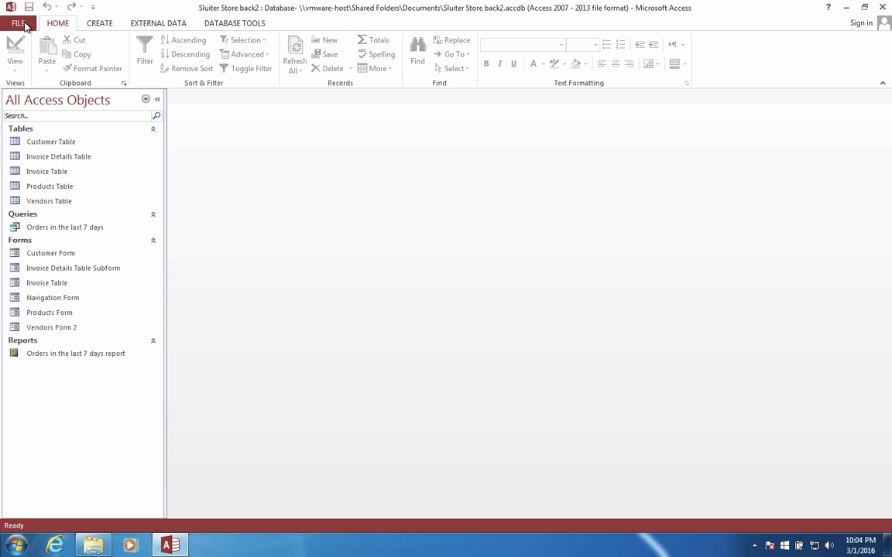
Step: Set the current database's application title to Sluiter Store and its display form to Navigation Form
click(19, 23)
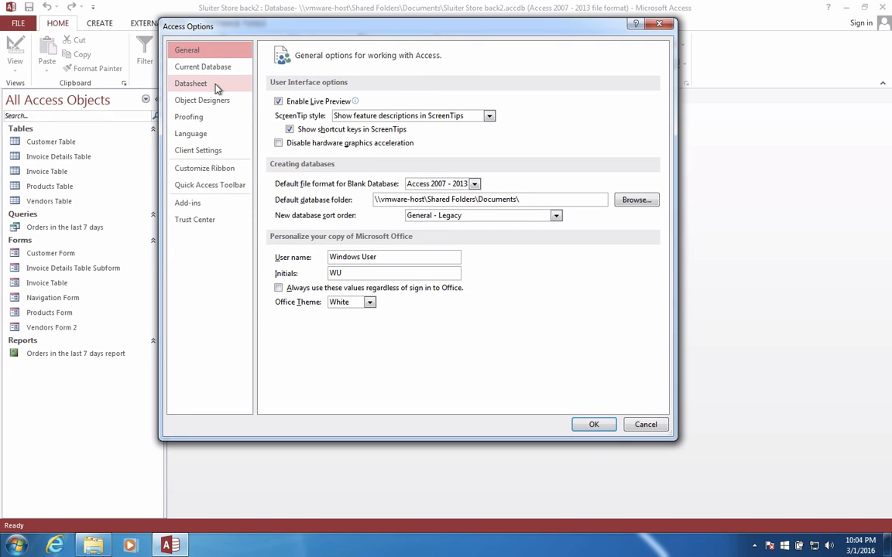
click(203, 66)
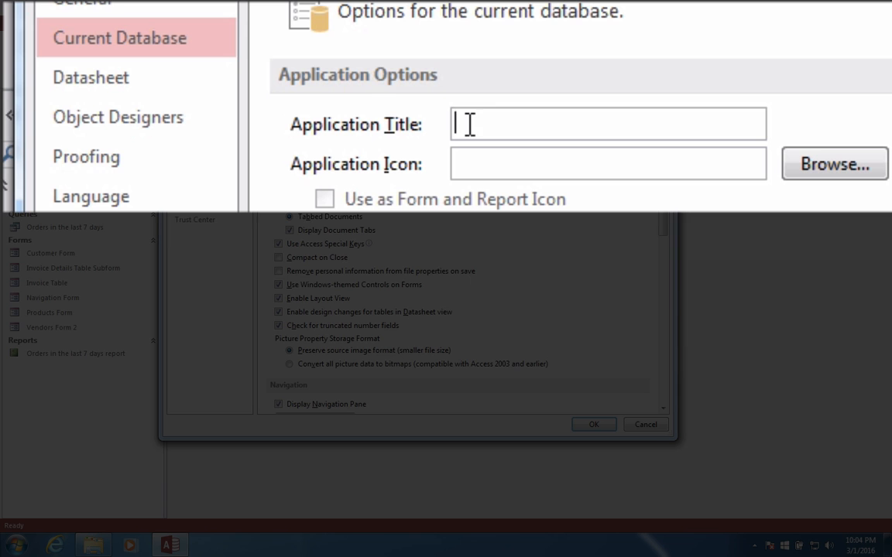
text(Sluiter)
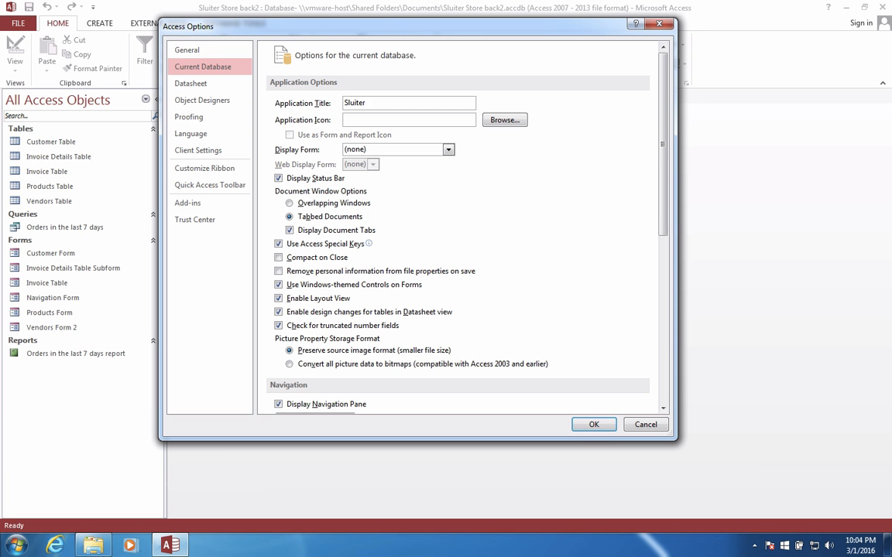
text(Store)
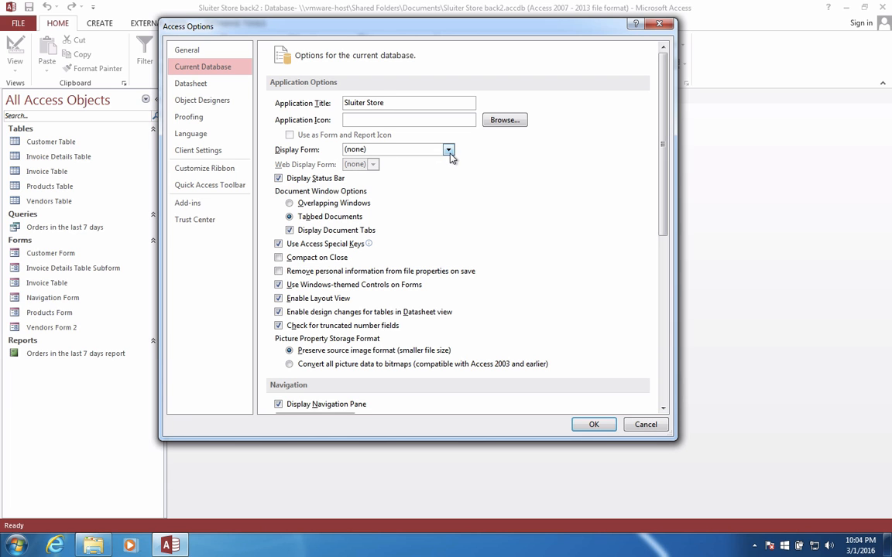
click(449, 149)
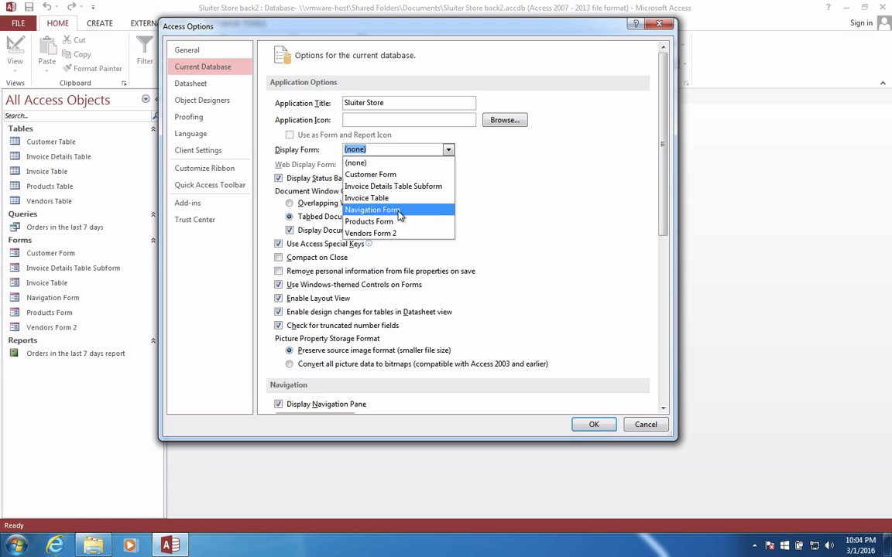
click(370, 211)
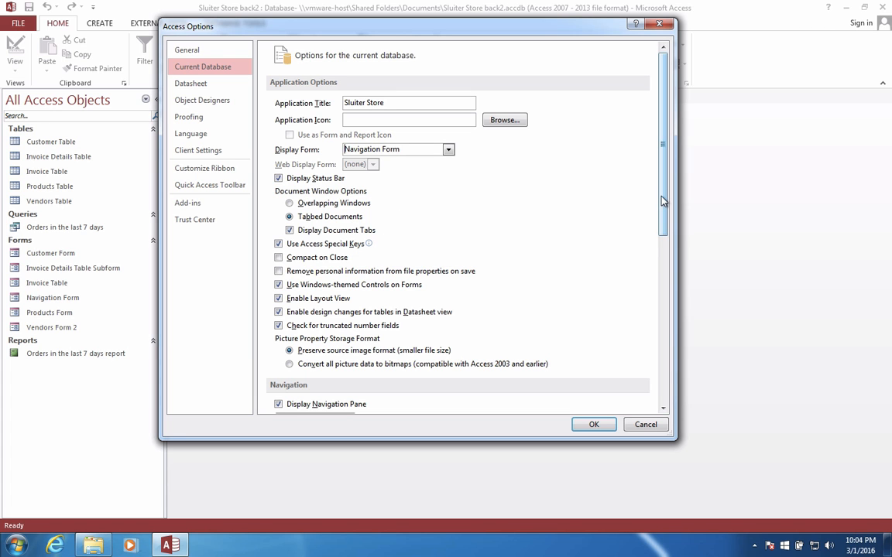
Step: Turn off Display Navigation Pane and Allow Full Menus, confirm the options and accept the reopen notice
scroll(down, 3)
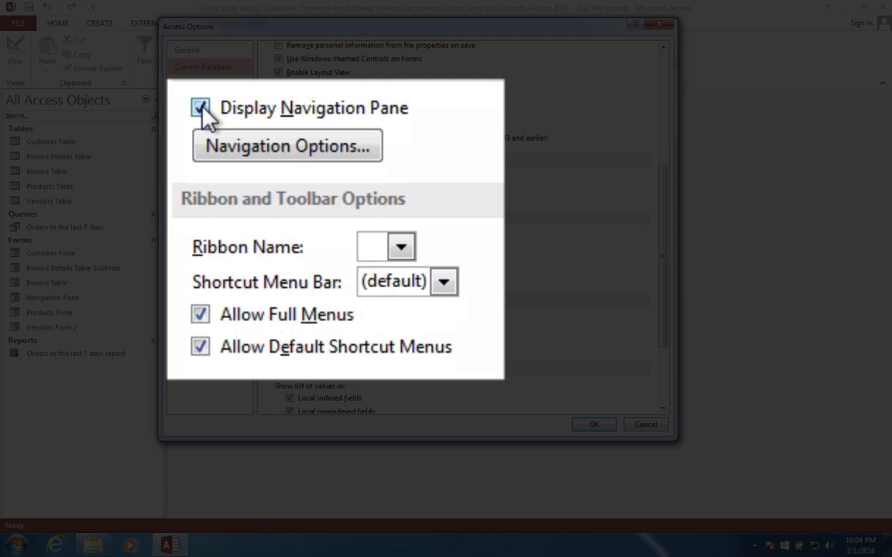
click(199, 108)
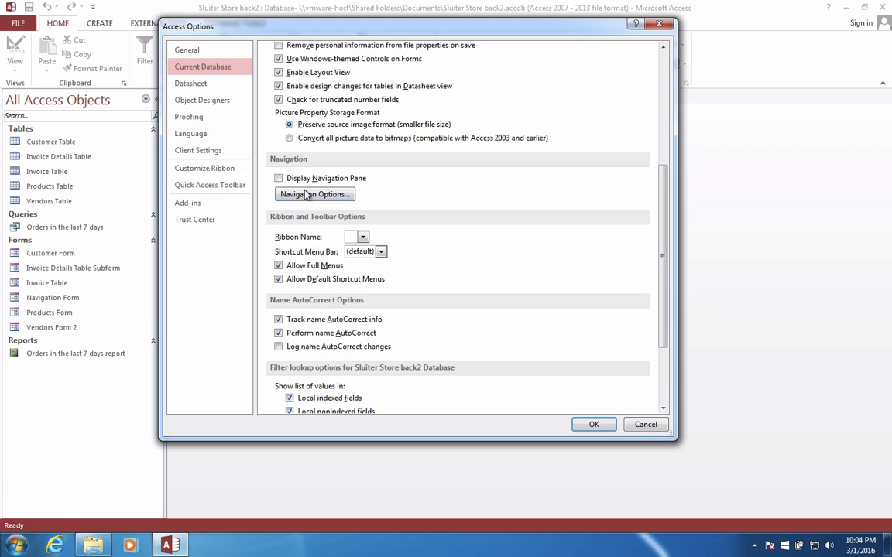
click(279, 265)
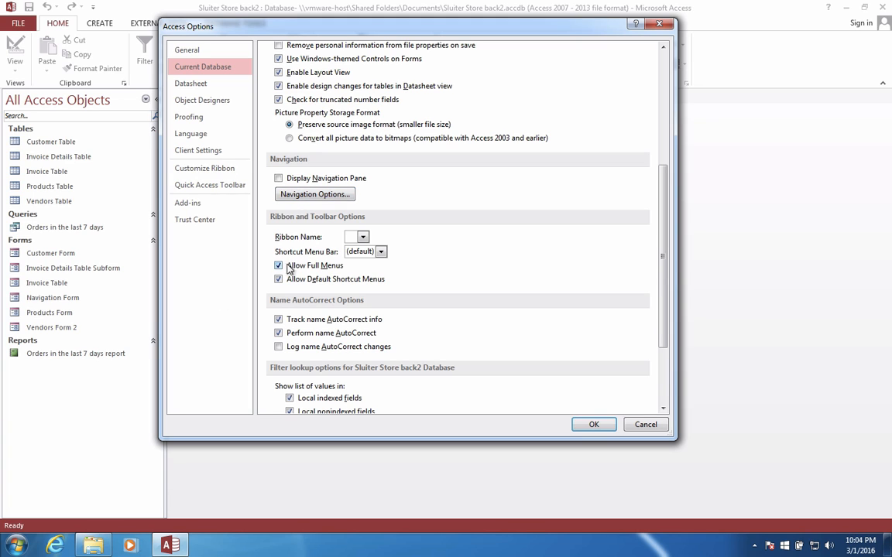
click(278, 266)
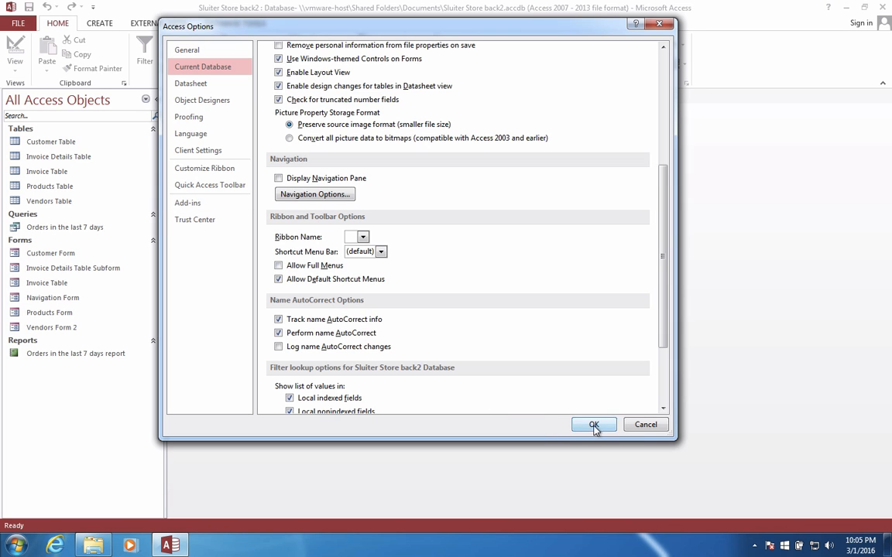
click(595, 425)
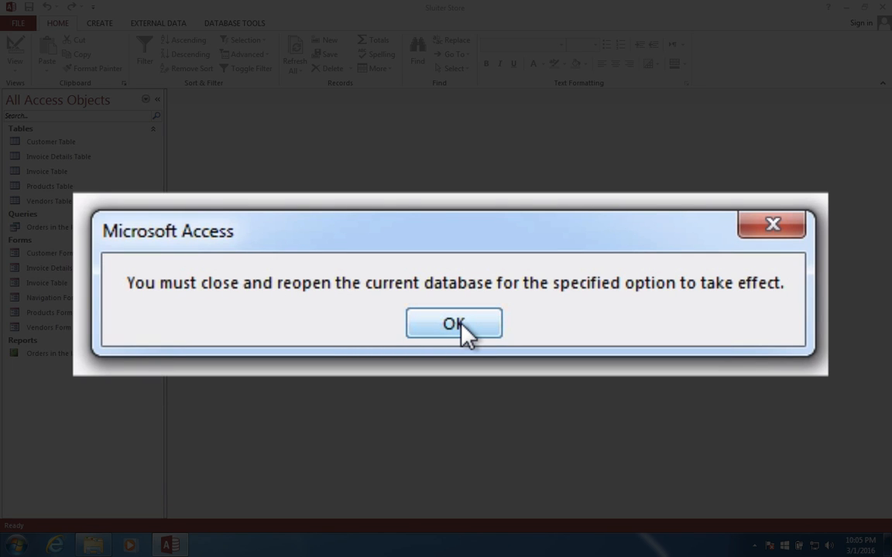
click(452, 324)
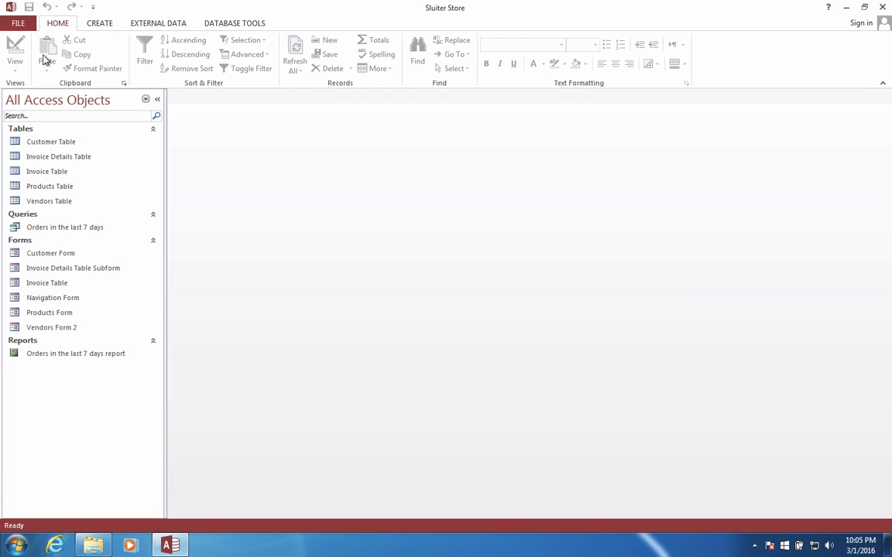
Step: Close the database and reopen Sluiter Store back2 from Recent so it starts on the Navigation Form
click(17, 23)
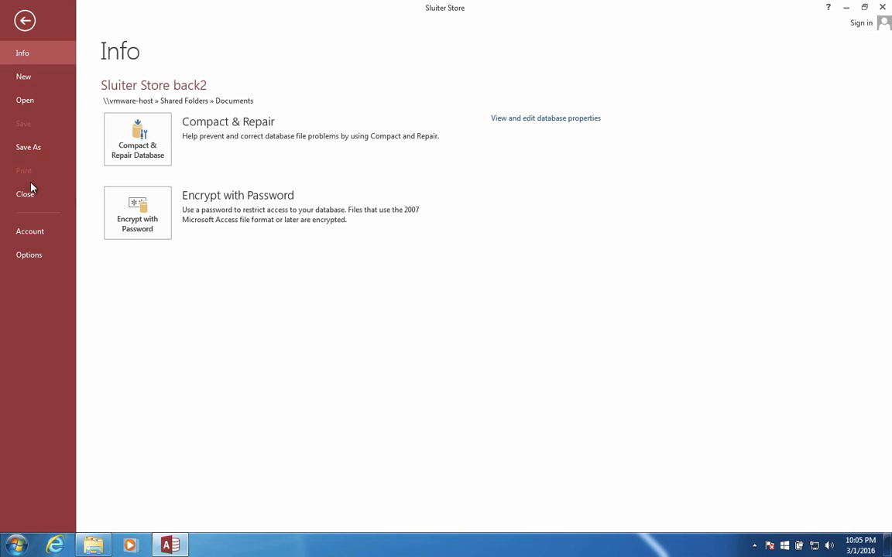
click(25, 20)
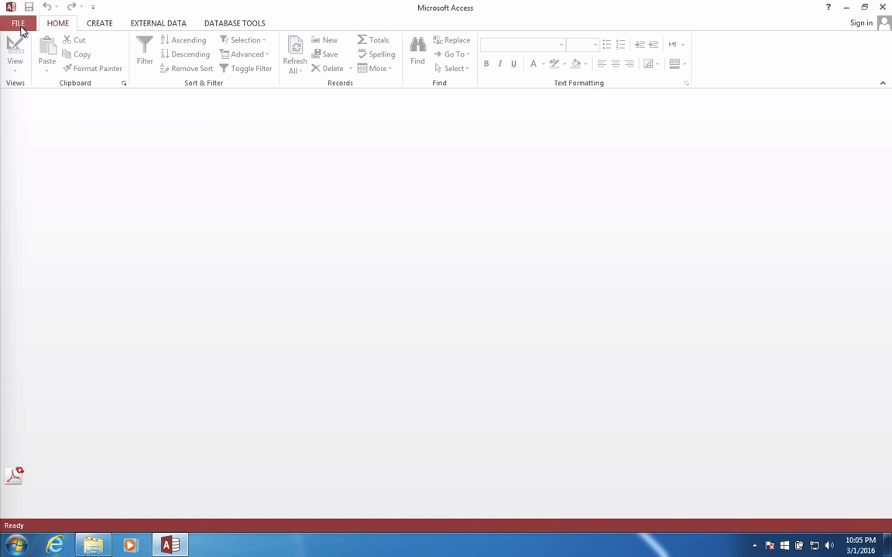
click(19, 23)
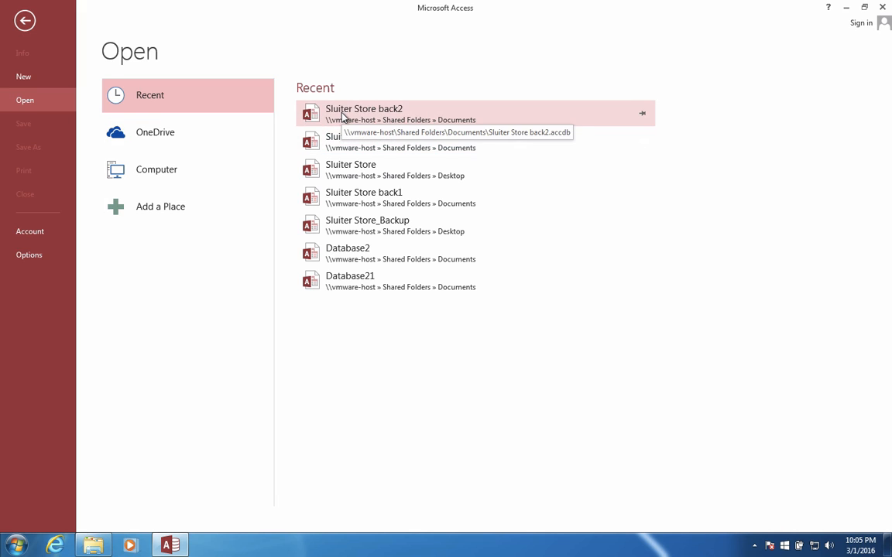
click(364, 108)
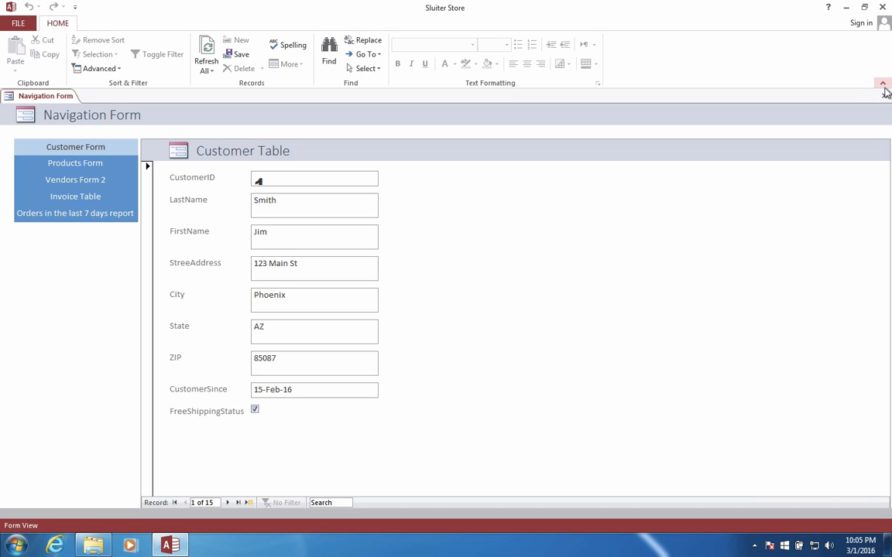
Step: Hide the ribbon, then view the Products, Vendors, Invoice, Orders-report and Customer tabs of the Navigation Form
click(882, 83)
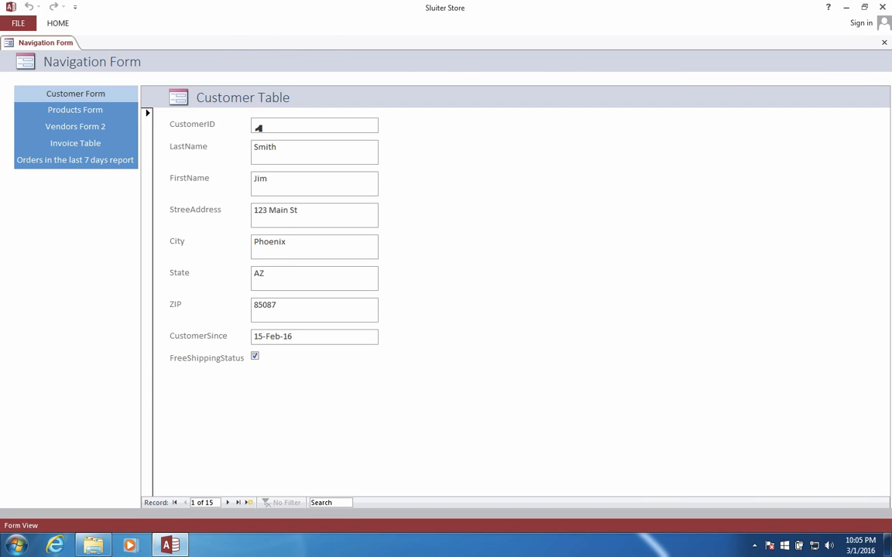
click(74, 109)
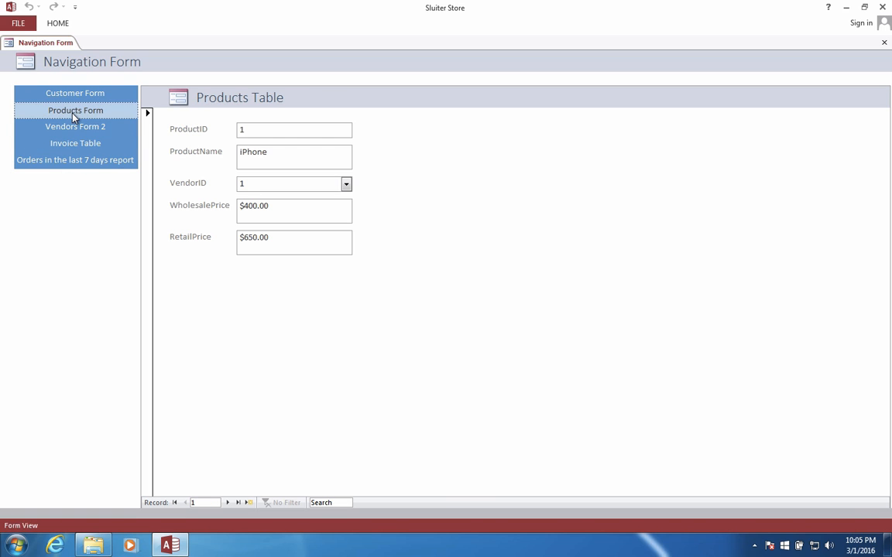
click(75, 127)
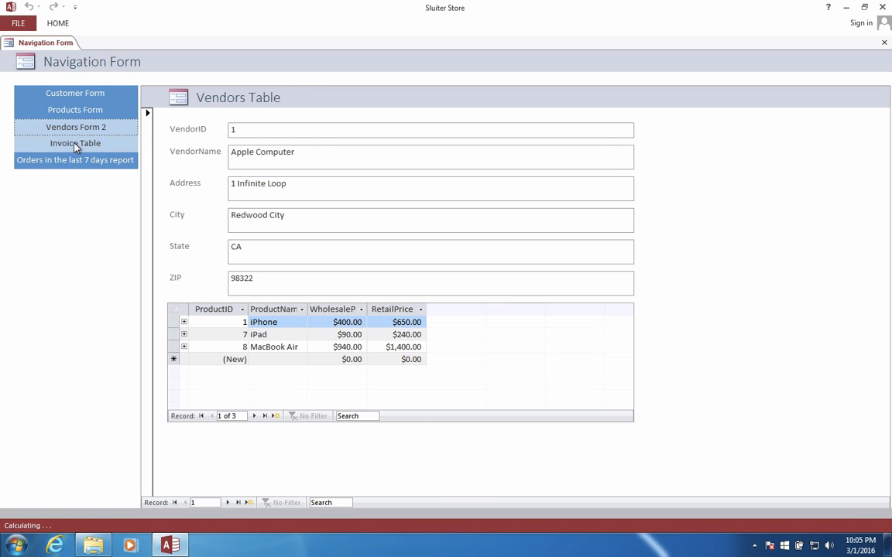
click(76, 142)
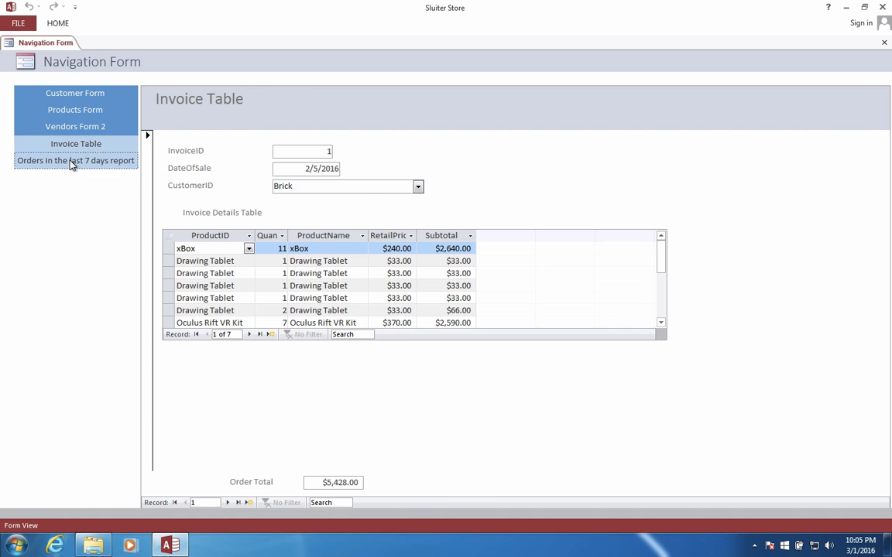
click(74, 159)
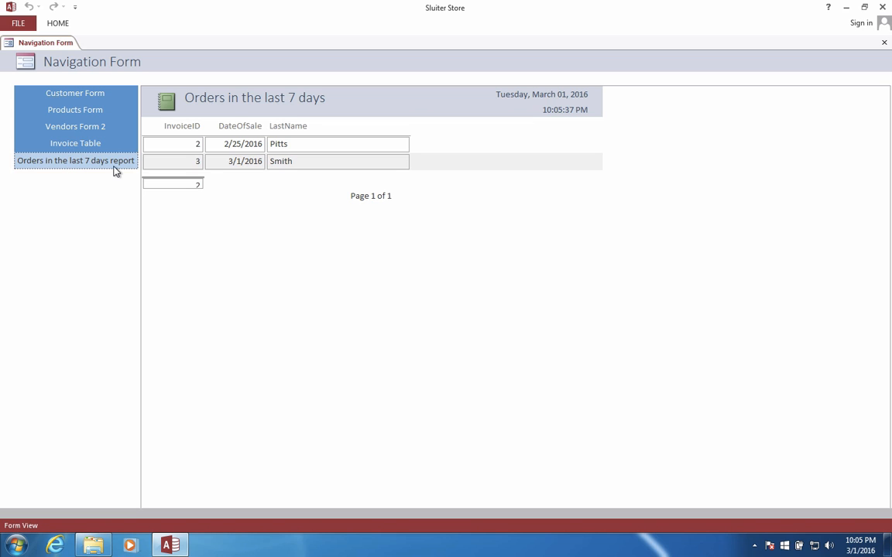
click(74, 92)
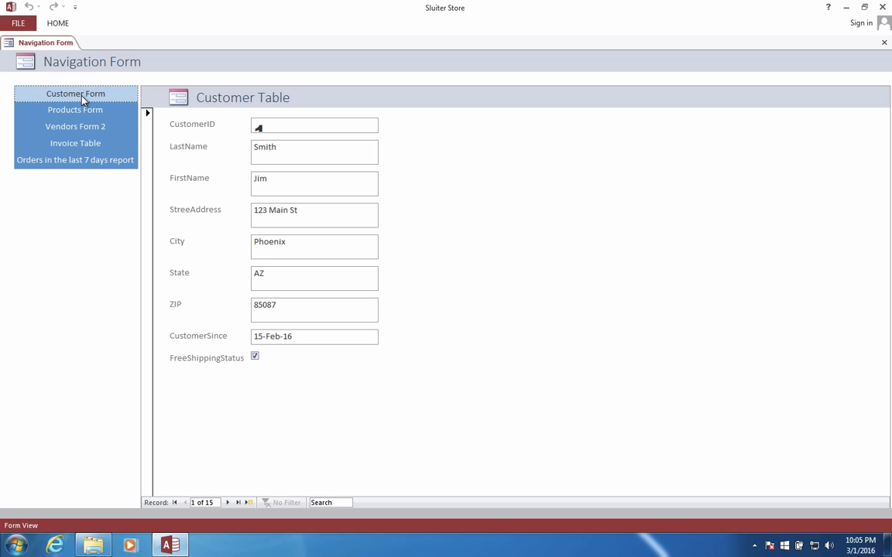
mouse_move(74, 108)
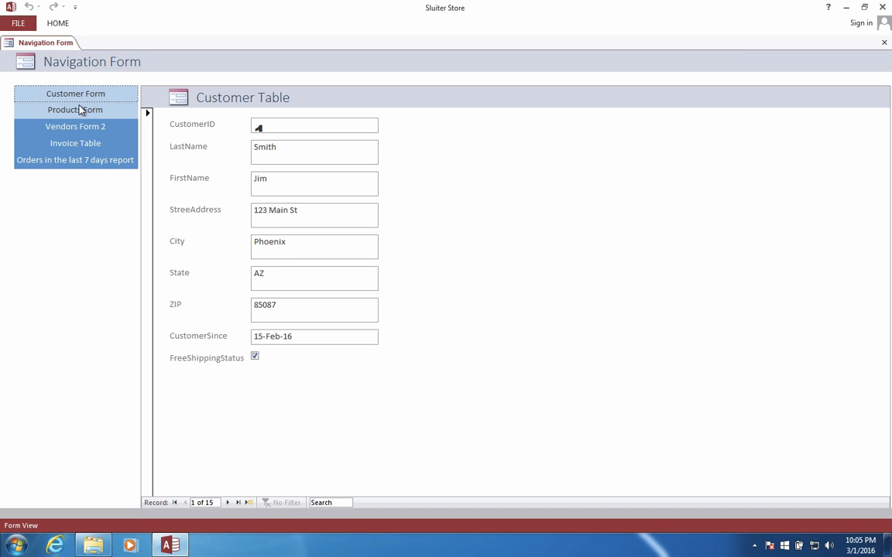
Step: Recheck the Products form, Invoice table and Orders in the last 7 days report tabs
click(75, 127)
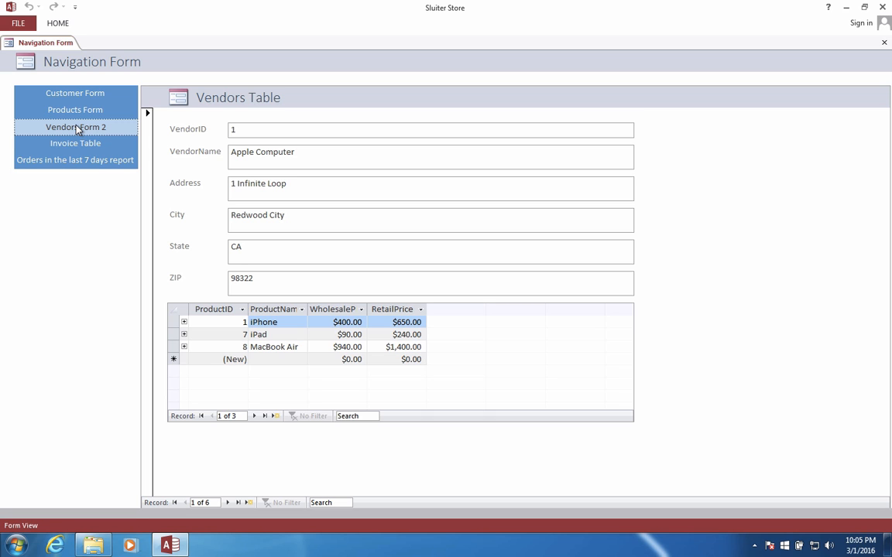
click(74, 143)
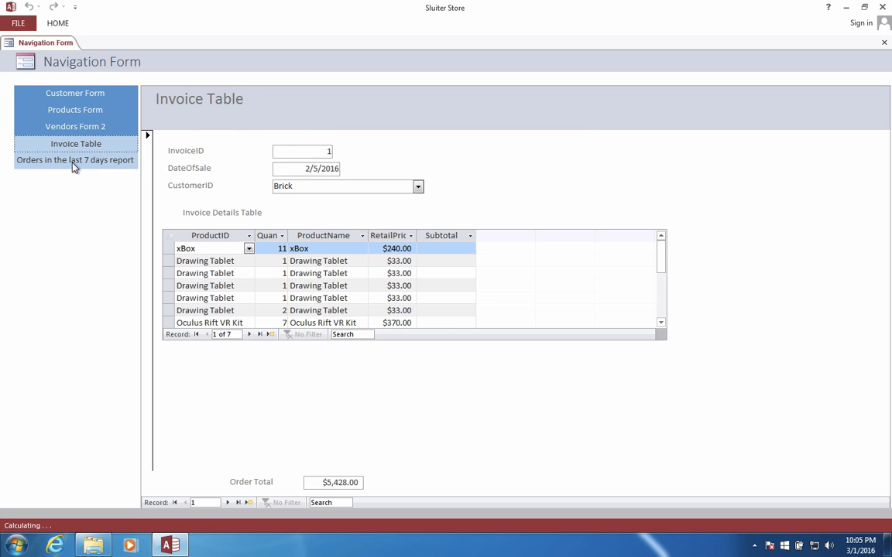
click(74, 159)
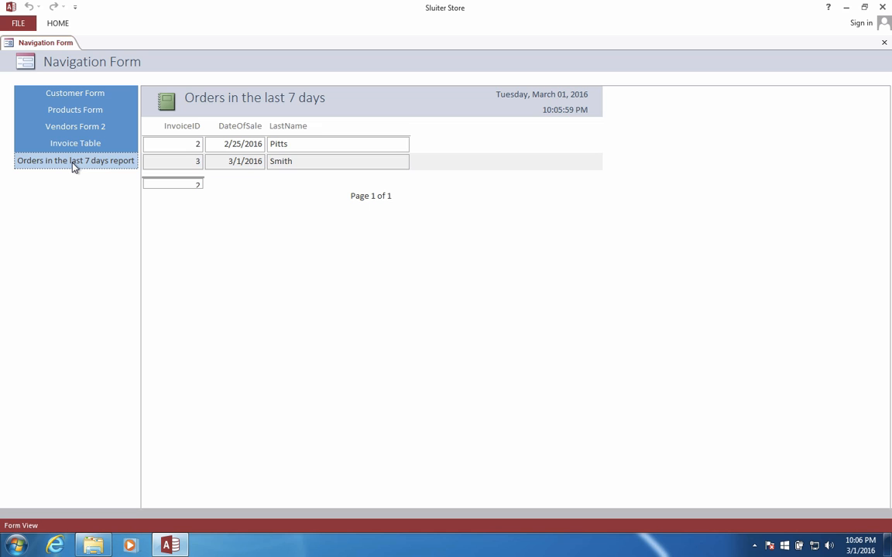